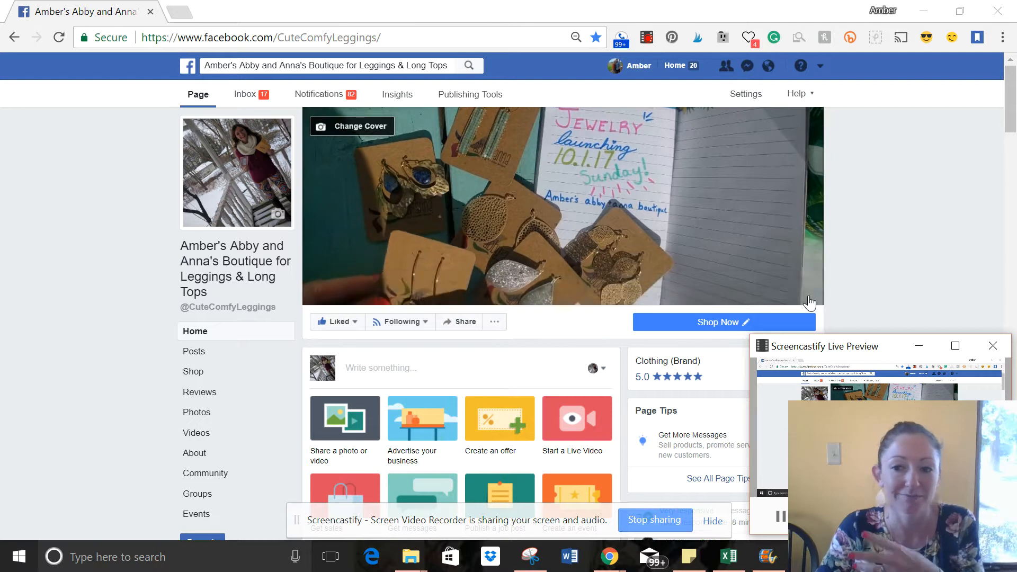
left_click(561, 207)
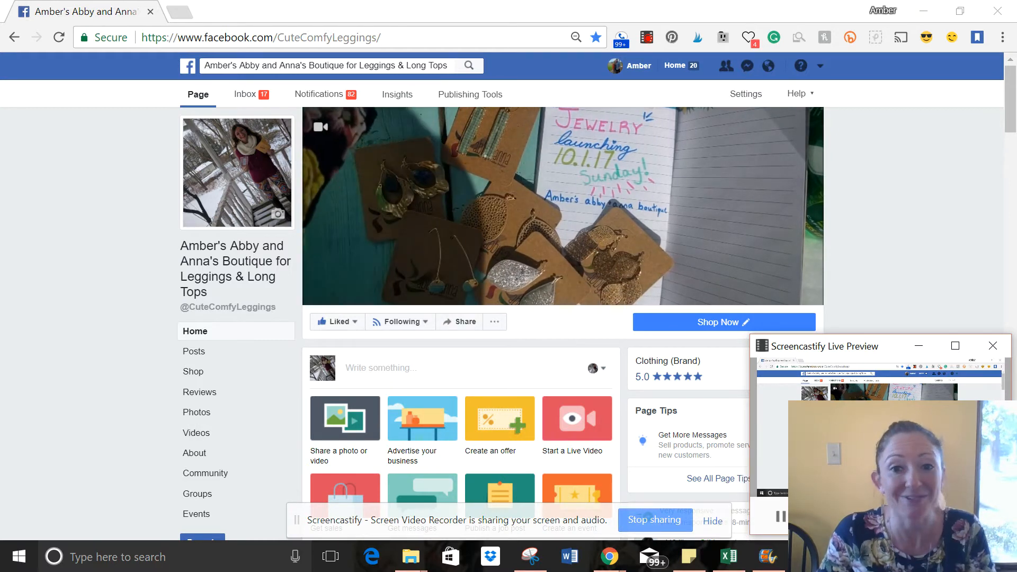
mouse_move(928, 244)
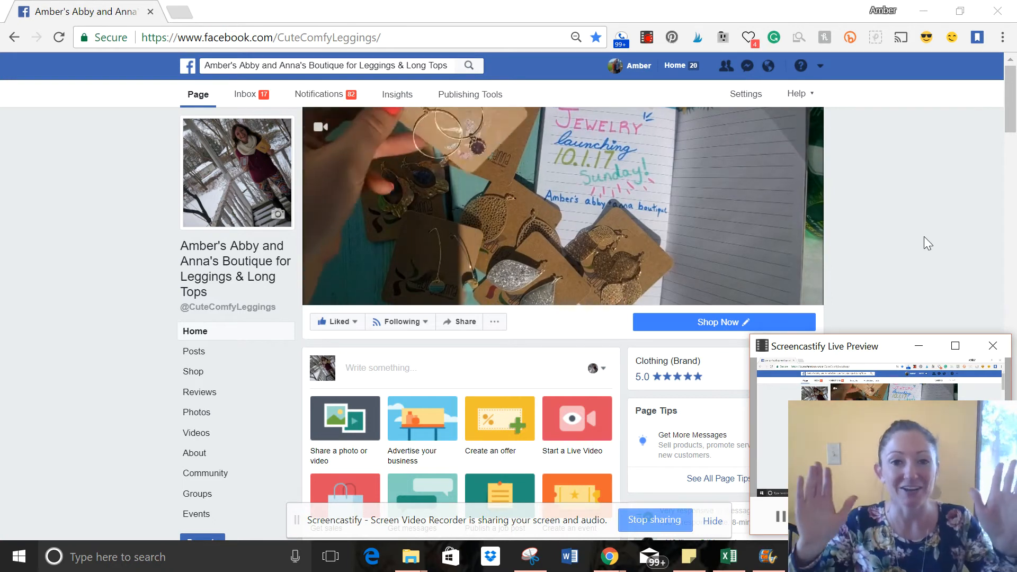